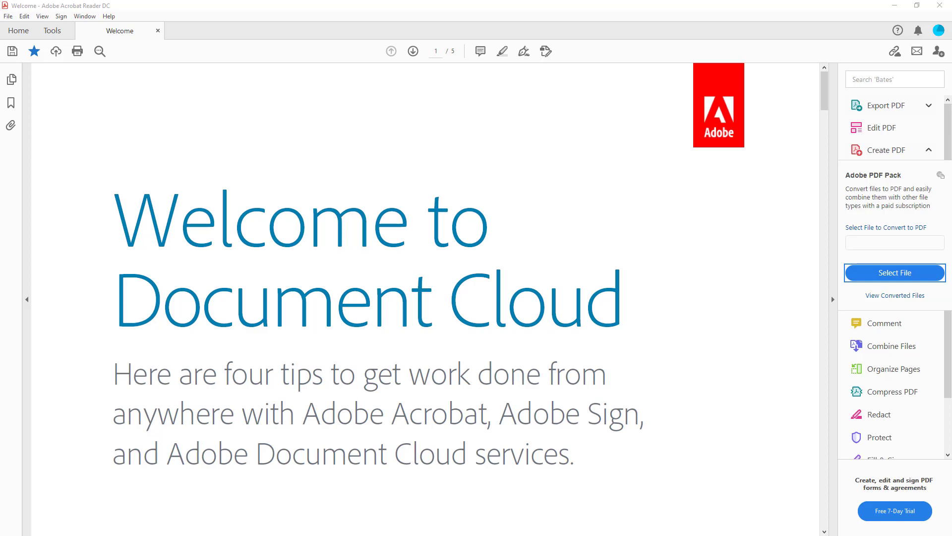
{"action": "mouse_move", "coordinate": [562, 202]}
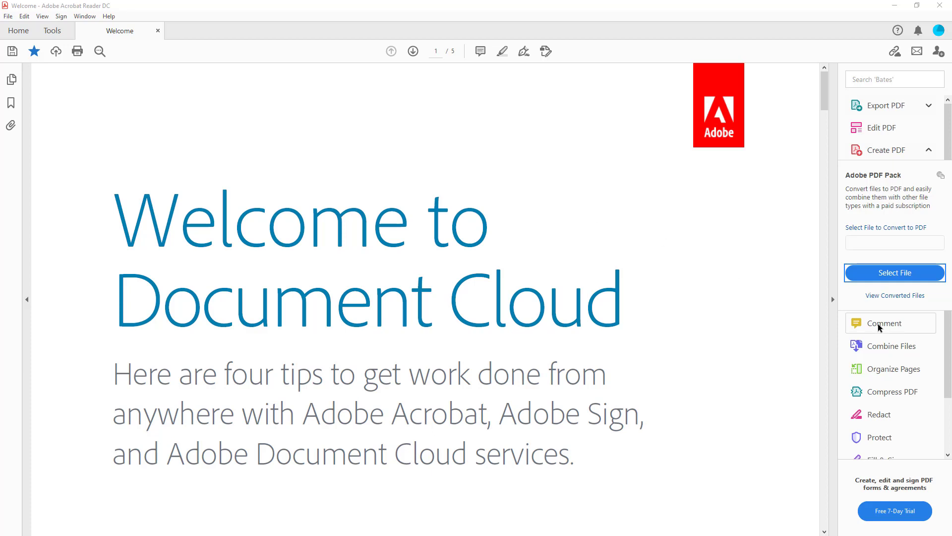
Step: Show the commenting tools and place an insertion point after 'work' in the subtitle
{"action": "left_click", "coordinate": [877, 323]}
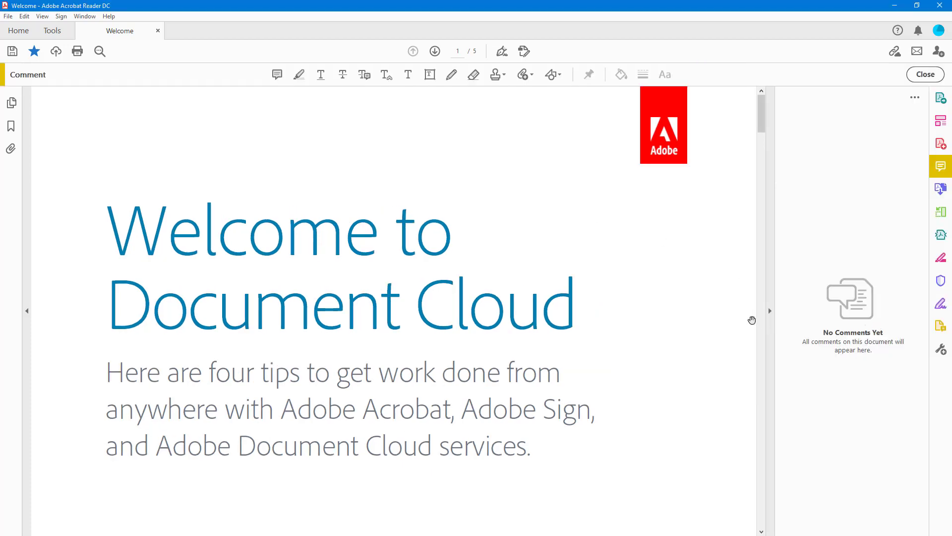
{"action": "mouse_move", "coordinate": [377, 79]}
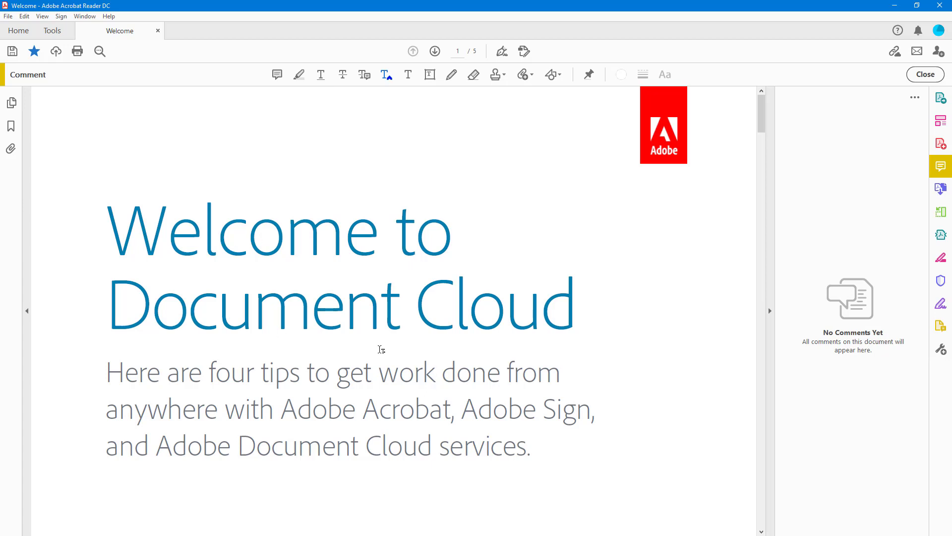
{"action": "mouse_move", "coordinate": [390, 355]}
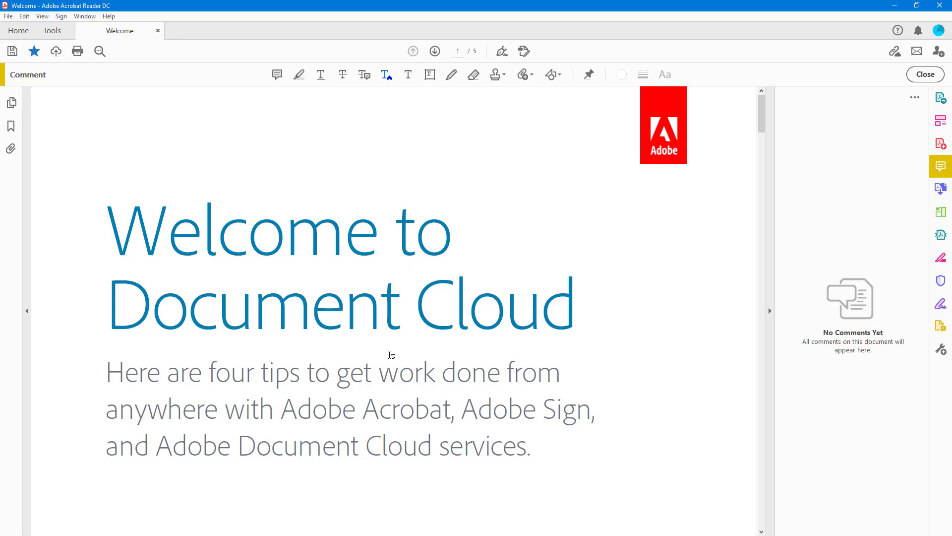
{"action": "mouse_move", "coordinate": [256, 381]}
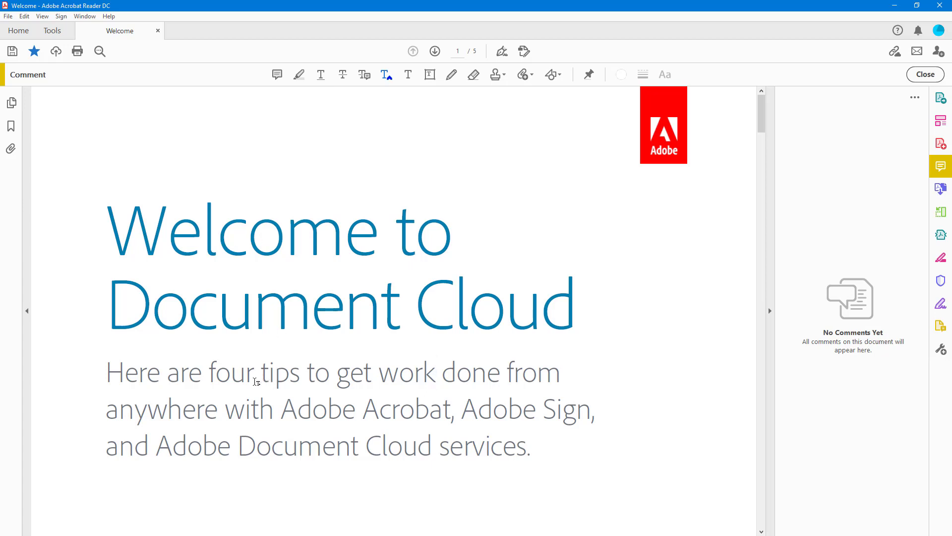
{"action": "left_click", "coordinate": [434, 372]}
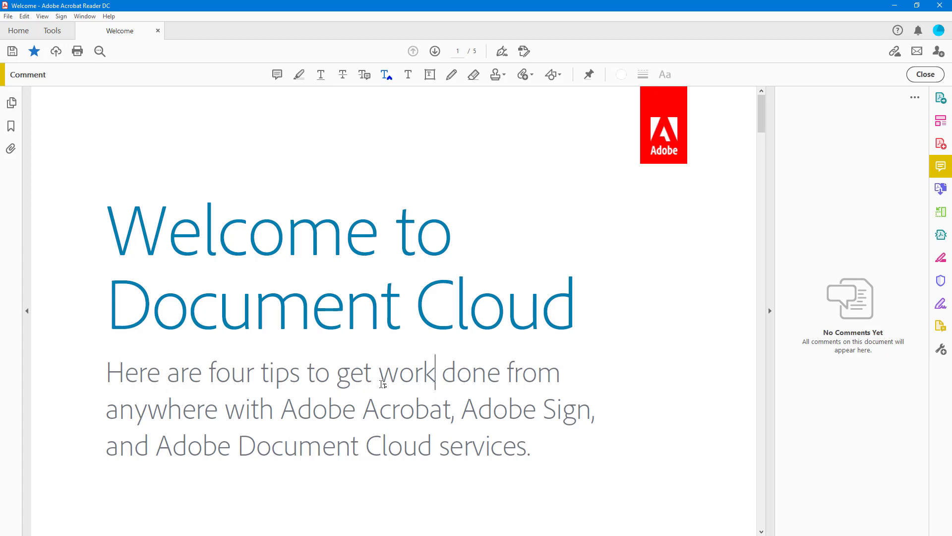
{"action": "mouse_move", "coordinate": [345, 381]}
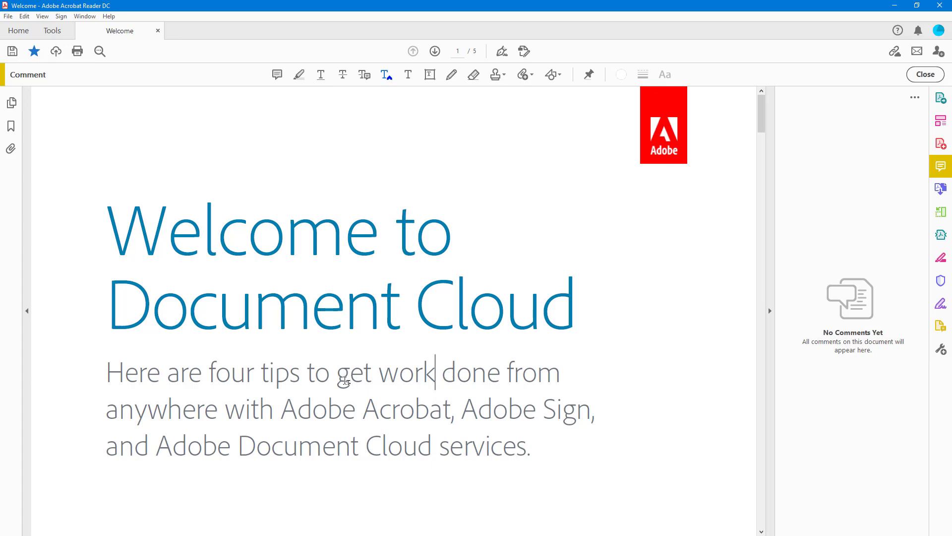
Step: Post an insert-text comment 'some' between 'get' and 'work' in the subtitle
{"action": "left_click", "coordinate": [372, 372]}
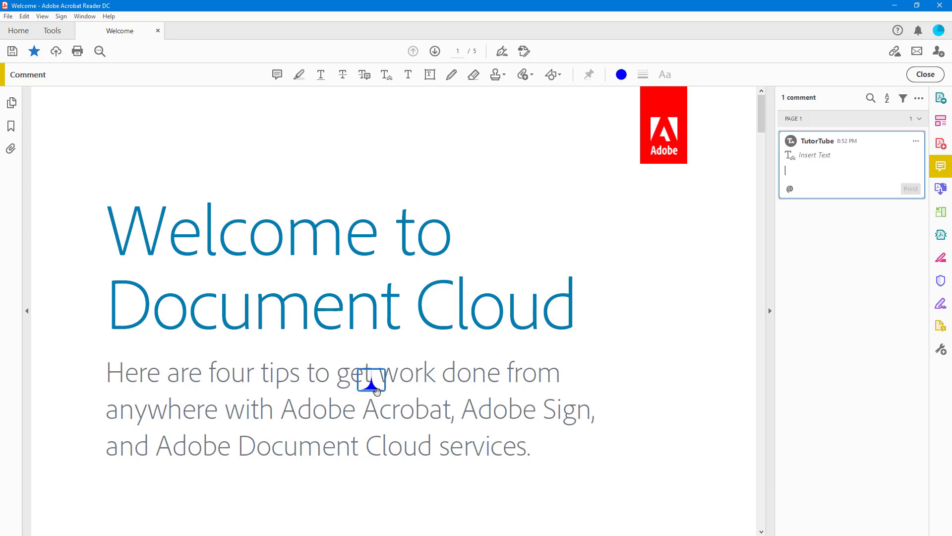
{"action": "mouse_move", "coordinate": [848, 112]}
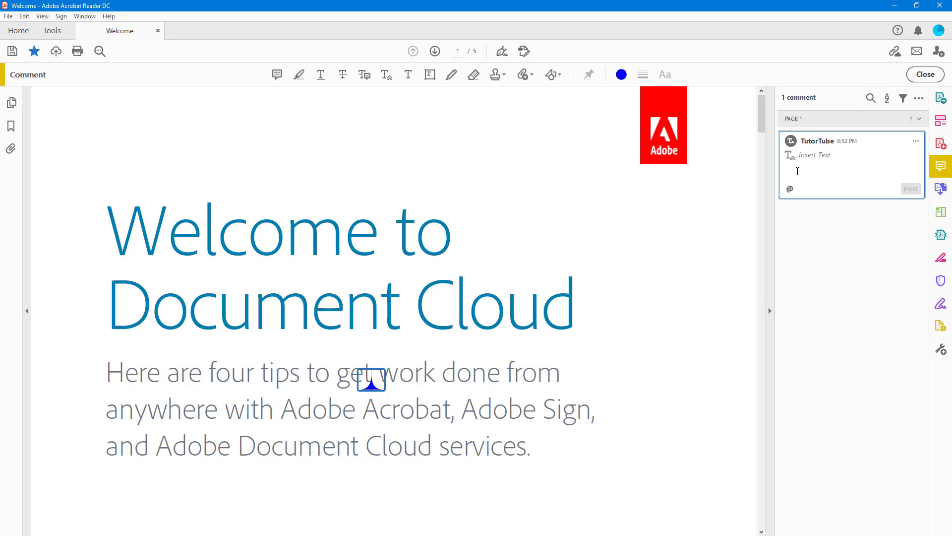
{"action": "type", "text": "some"}
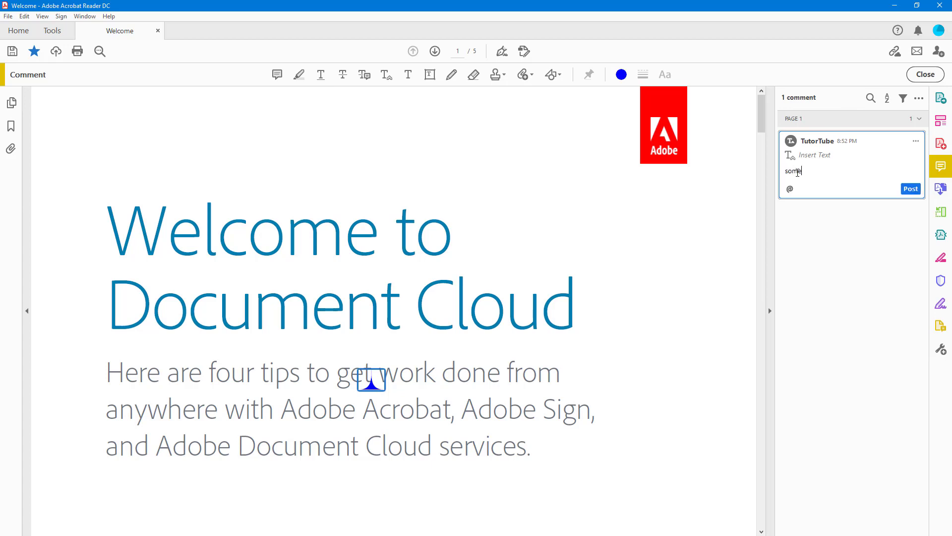
{"action": "left_click", "coordinate": [909, 188]}
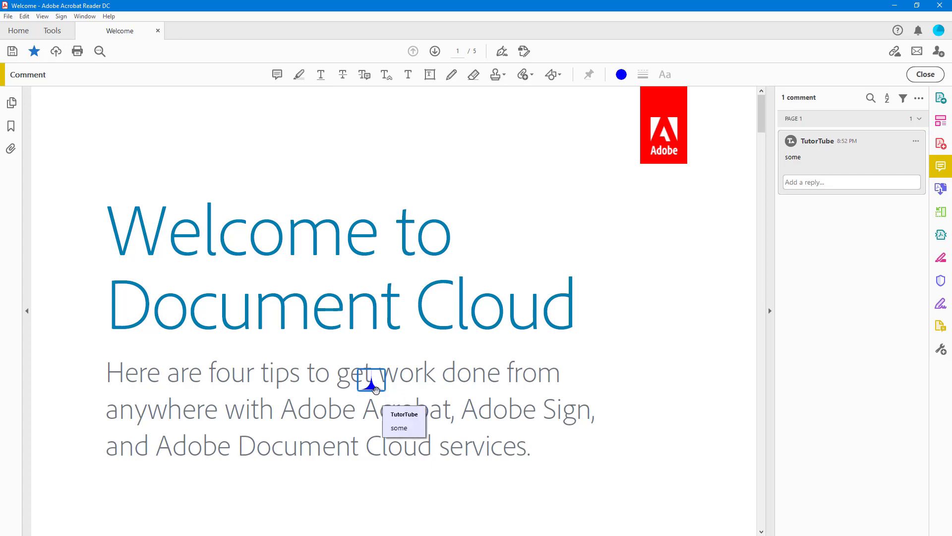
{"action": "mouse_move", "coordinate": [395, 396]}
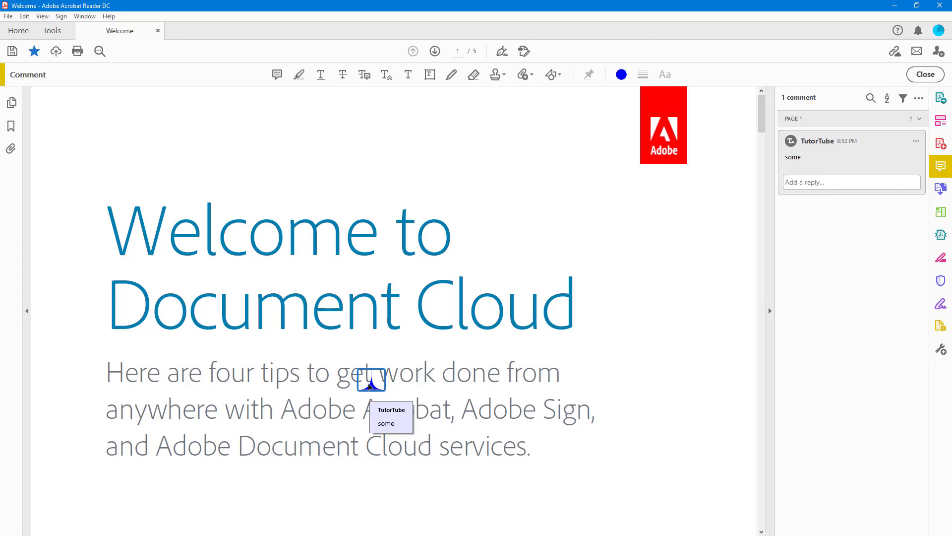
{"action": "mouse_move", "coordinate": [374, 383]}
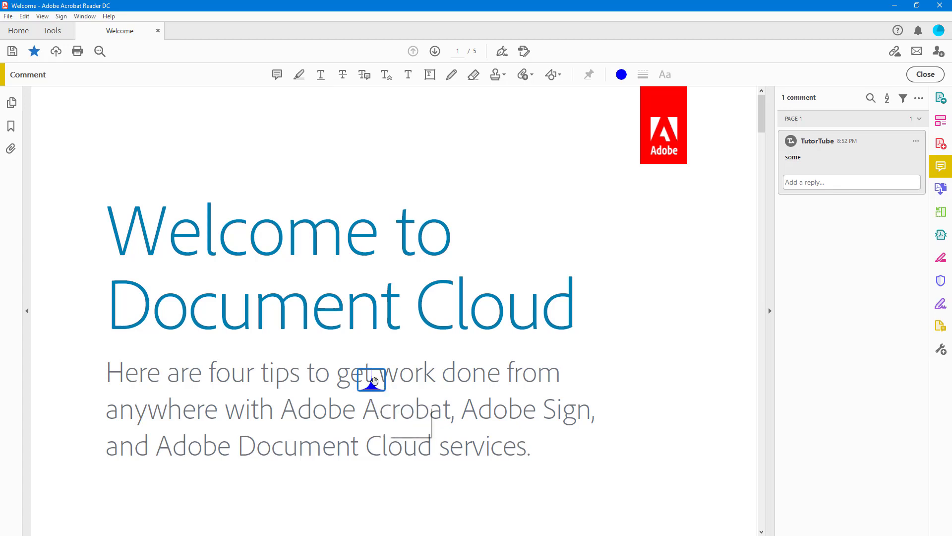
{"action": "left_click", "coordinate": [371, 384]}
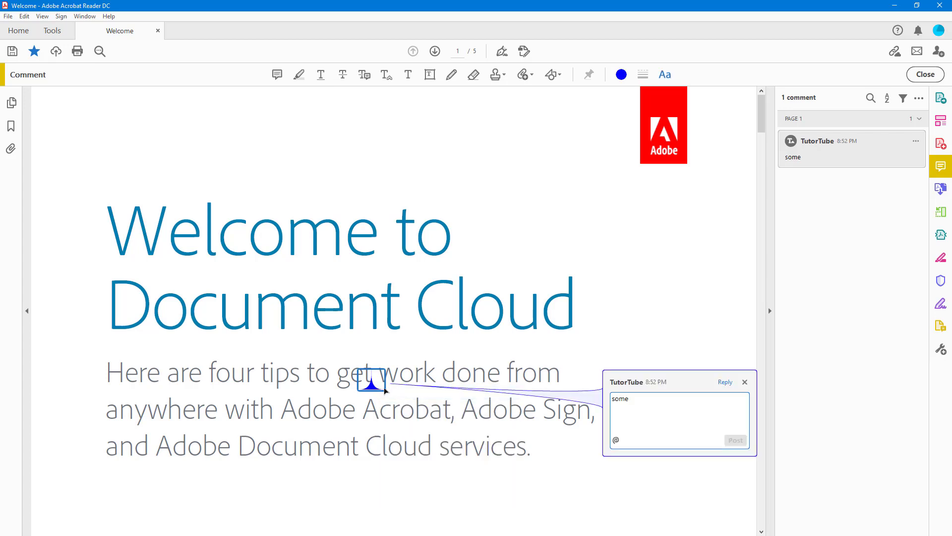
{"action": "right_click", "coordinate": [370, 385]}
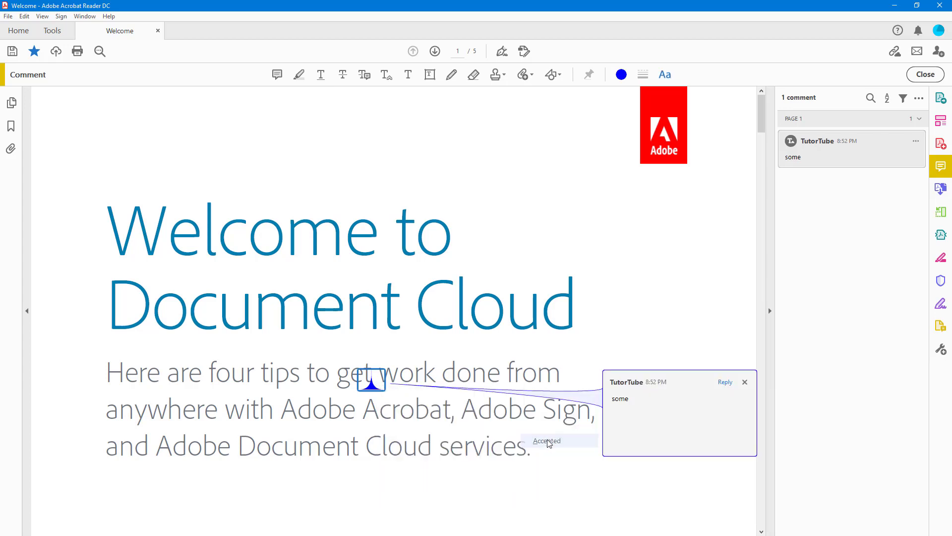
{"action": "left_click", "coordinate": [546, 441]}
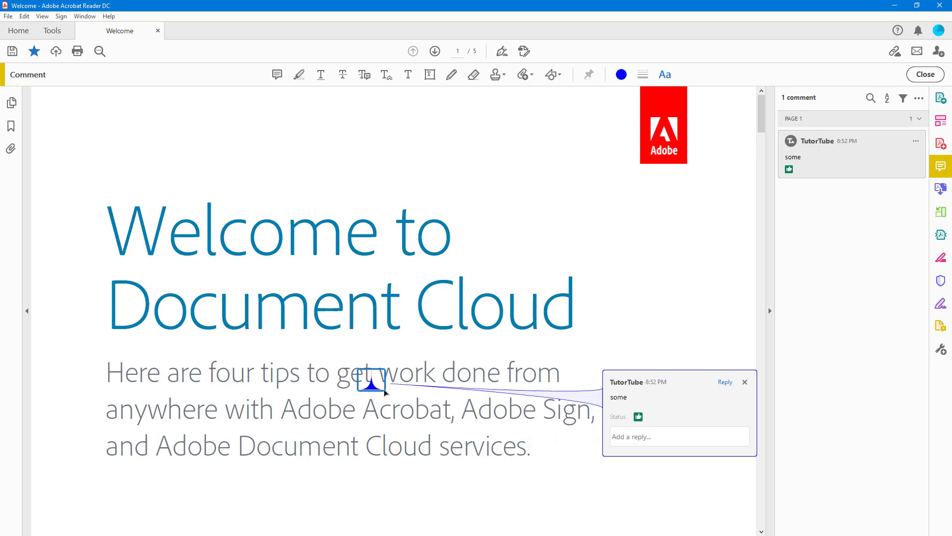
{"action": "right_click", "coordinate": [370, 384]}
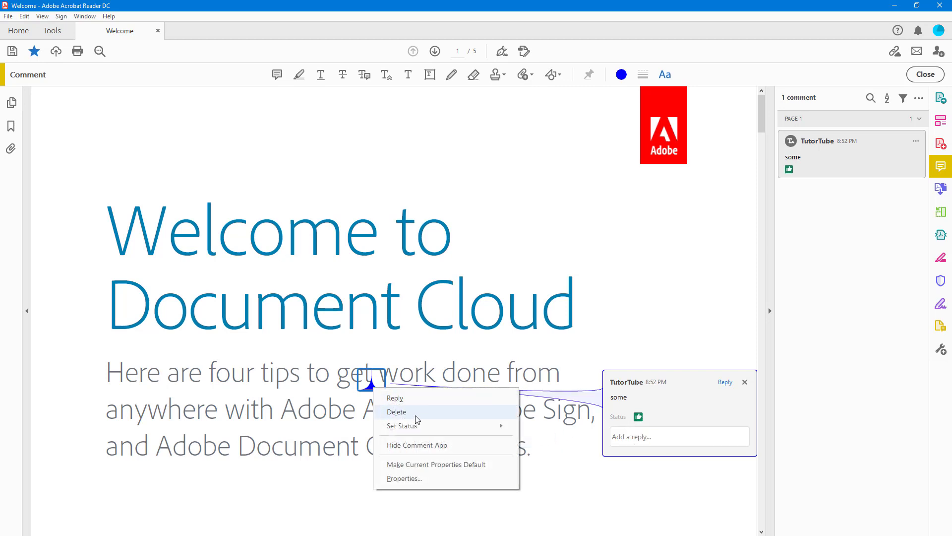
{"action": "left_click", "coordinate": [402, 425]}
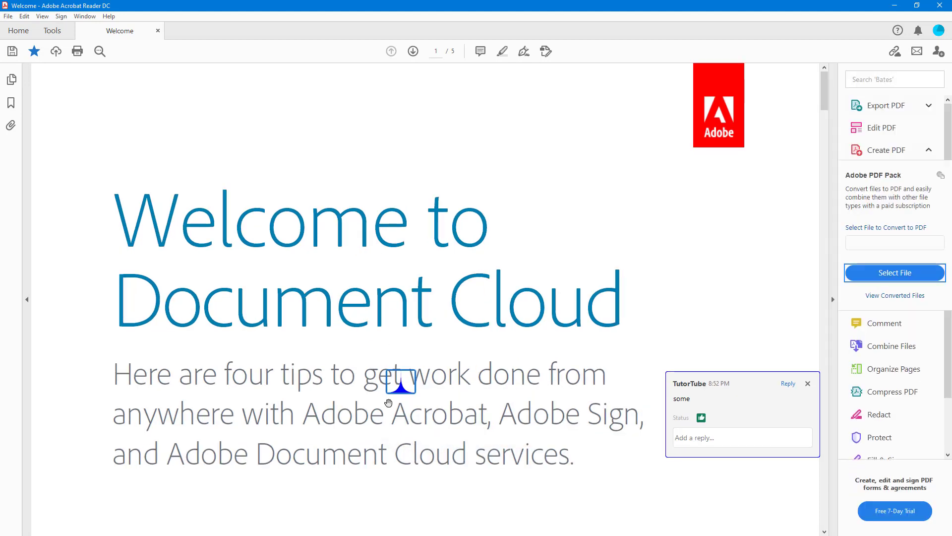
{"action": "right_click", "coordinate": [400, 383]}
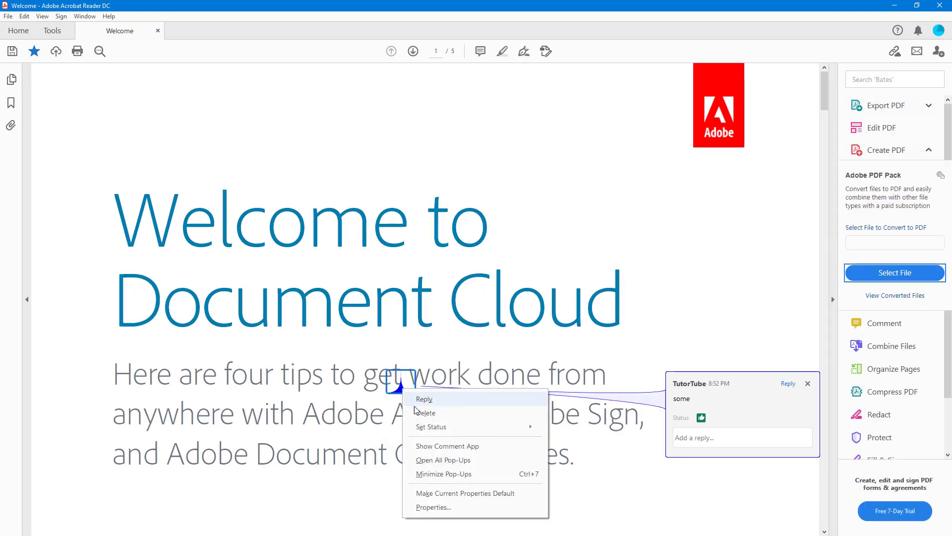
{"action": "mouse_move", "coordinate": [456, 473]}
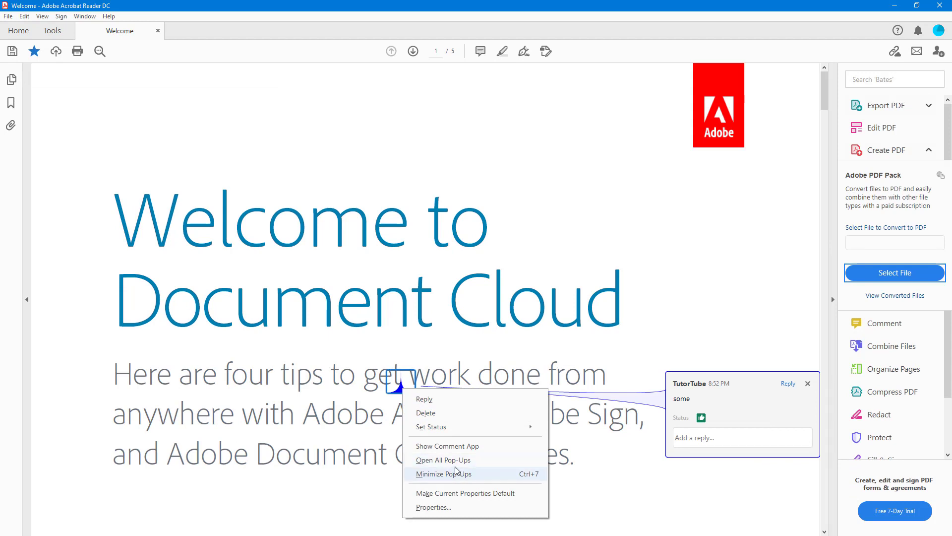
{"action": "left_click", "coordinate": [444, 474]}
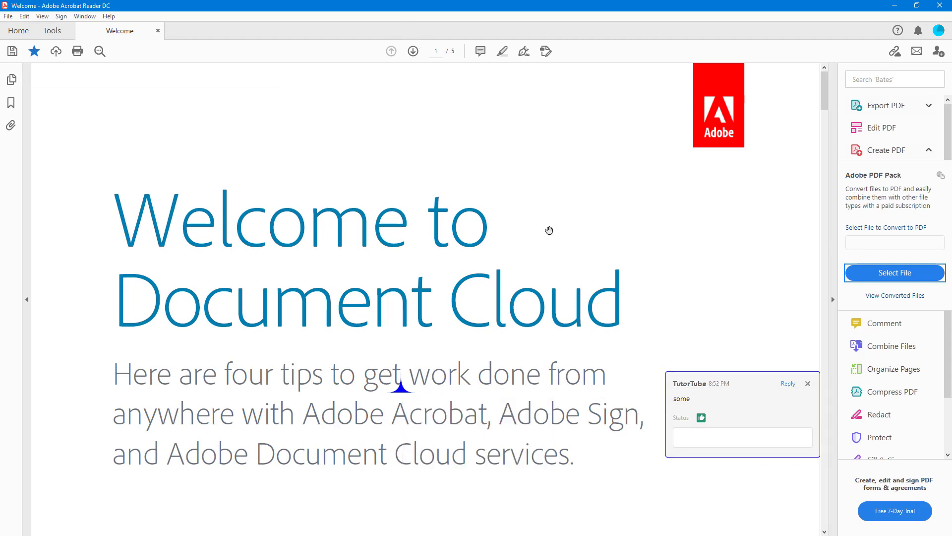
Step: Begin a second insert-text comment 'Words' after 'Cloud' on the last line
{"action": "left_click", "coordinate": [885, 322]}
{"action": "type", "text": "Words"}
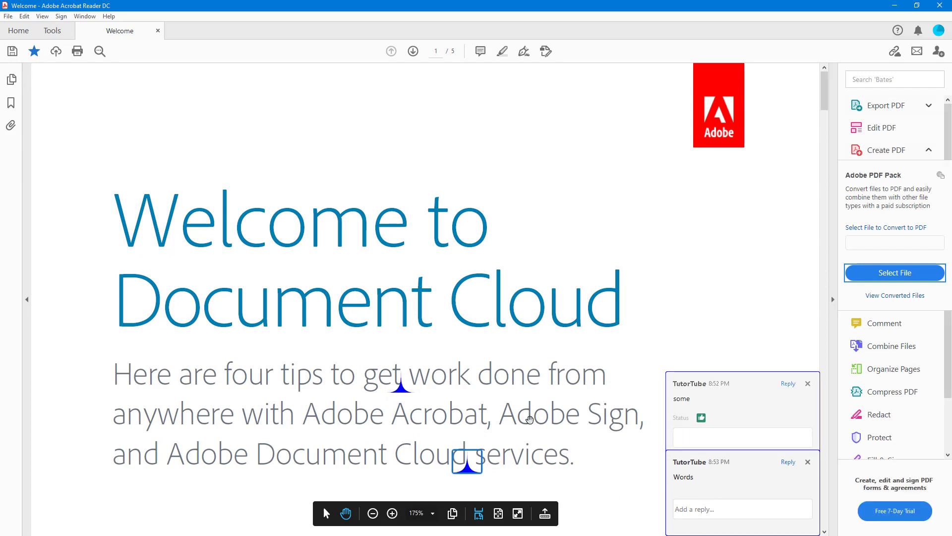
Step: Show the context options for the 'Words' caret comment
{"action": "right_click", "coordinate": [466, 460]}
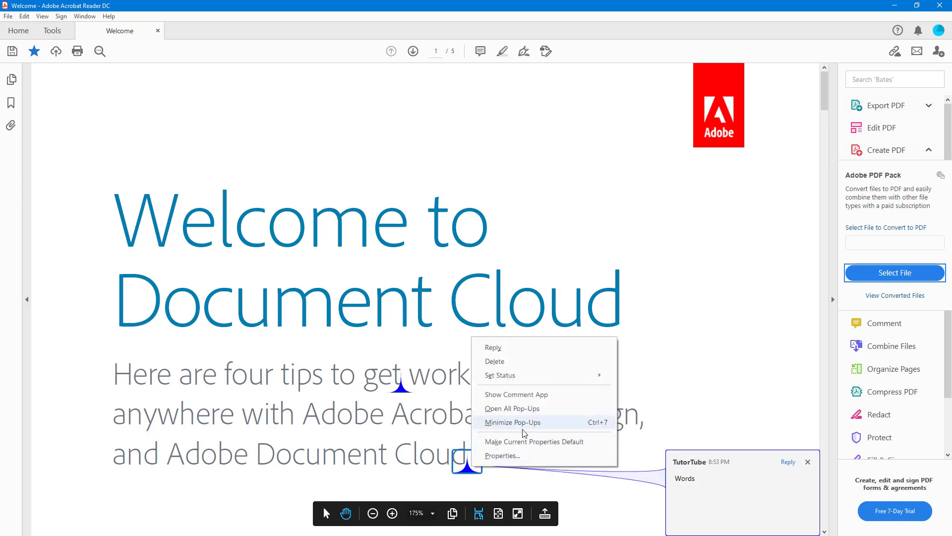
{"action": "mouse_move", "coordinate": [500, 455]}
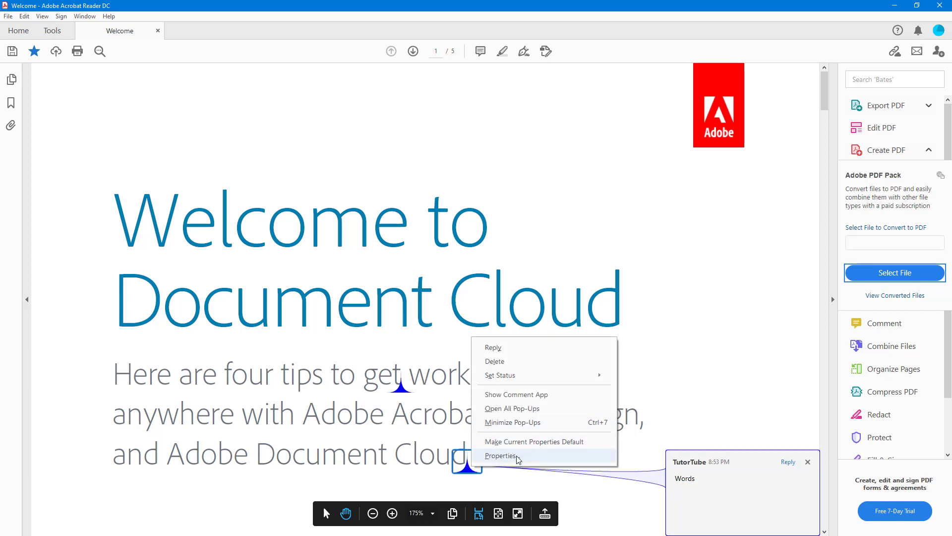
Step: Set the 'Words' caret to red at 91% opacity in its Properties and apply
{"action": "left_click", "coordinate": [500, 456]}
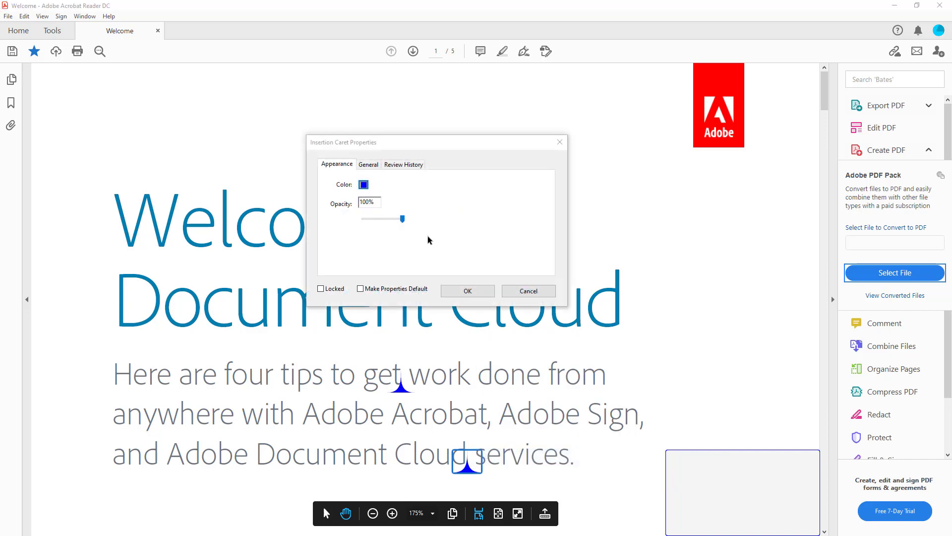
{"action": "left_click", "coordinate": [363, 185]}
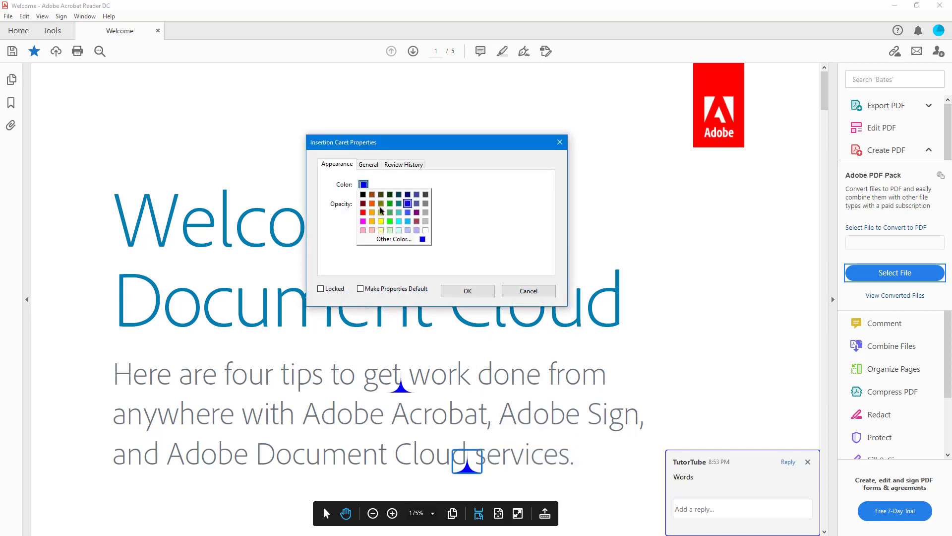
{"action": "left_click", "coordinate": [371, 195]}
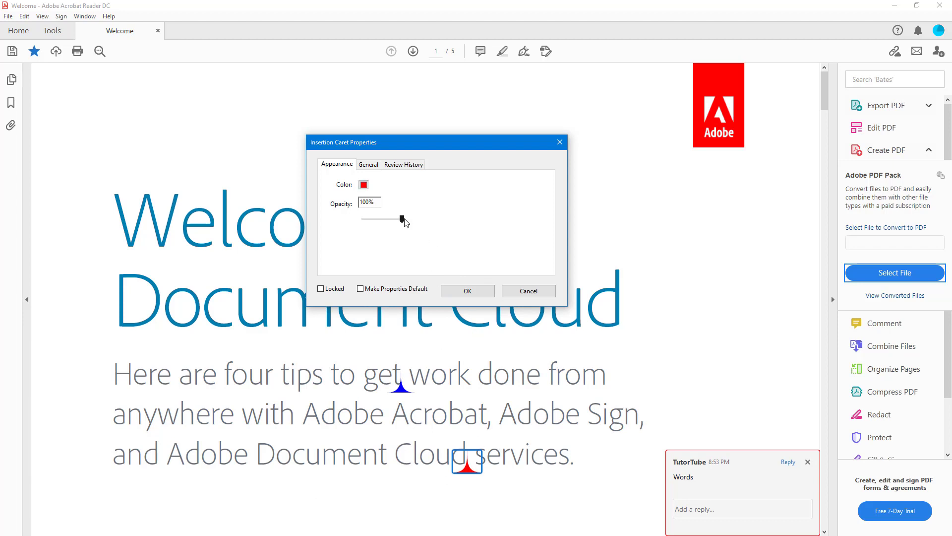
{"action": "left_click_drag", "start_coordinate": [402, 219], "coordinate": [394, 219]}
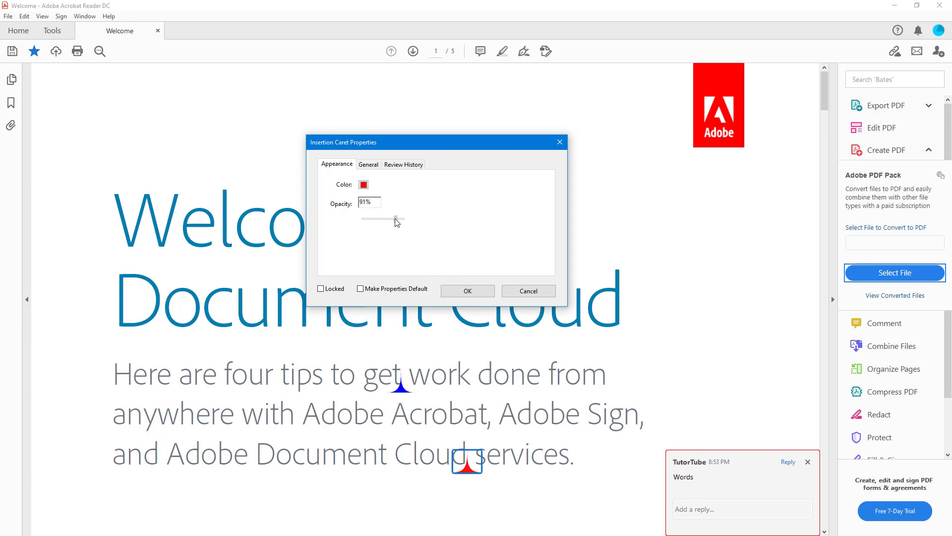
{"action": "left_click", "coordinate": [368, 164]}
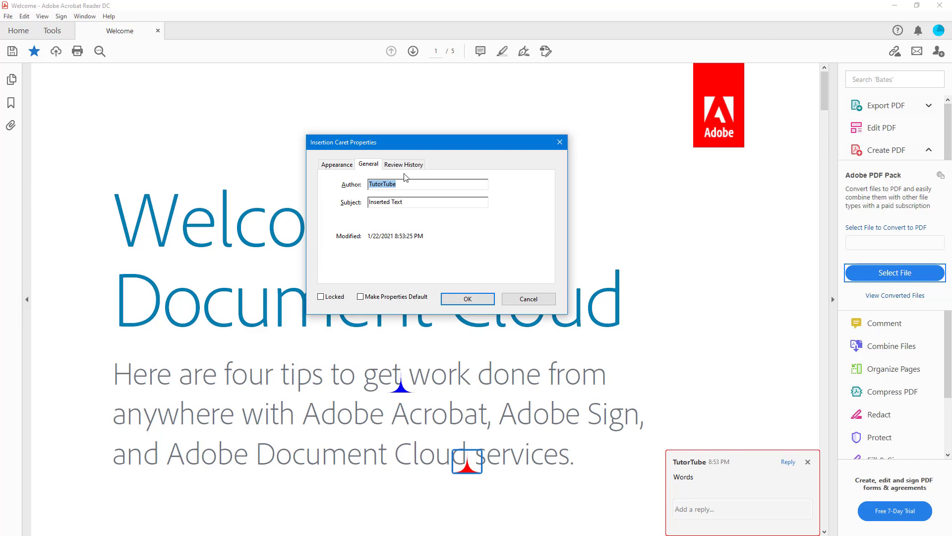
{"action": "left_click", "coordinate": [336, 164]}
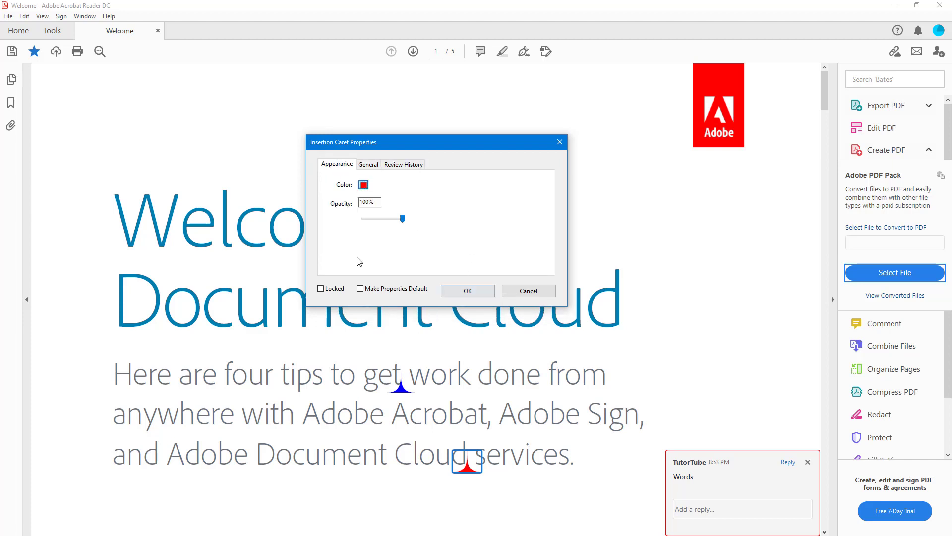
{"action": "left_click", "coordinate": [527, 291]}
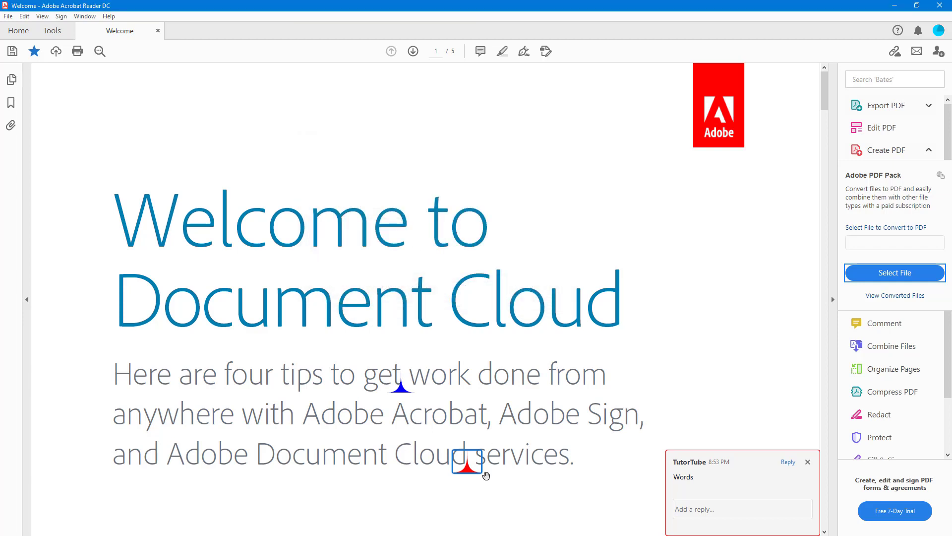
Step: Make the red caret's current properties the default for new comments
{"action": "right_click", "coordinate": [467, 463]}
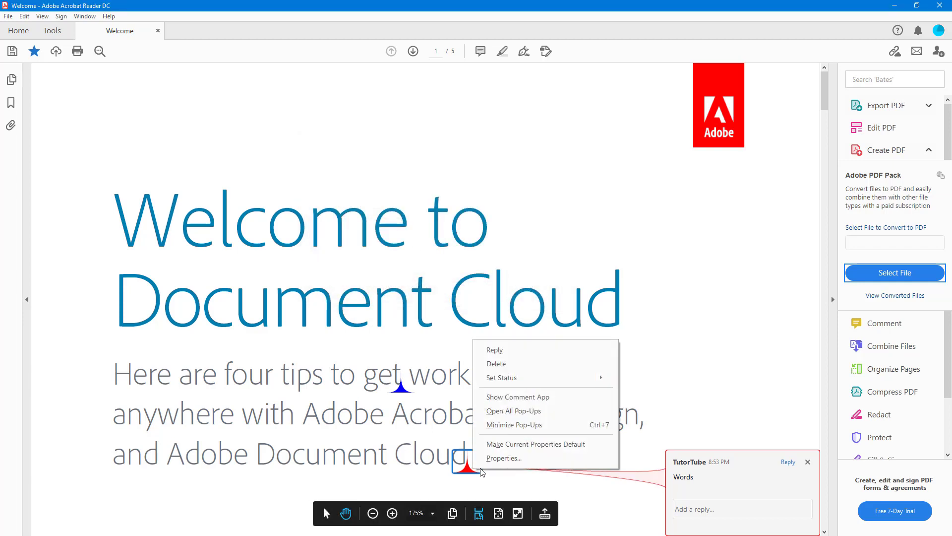
{"action": "mouse_move", "coordinate": [516, 444]}
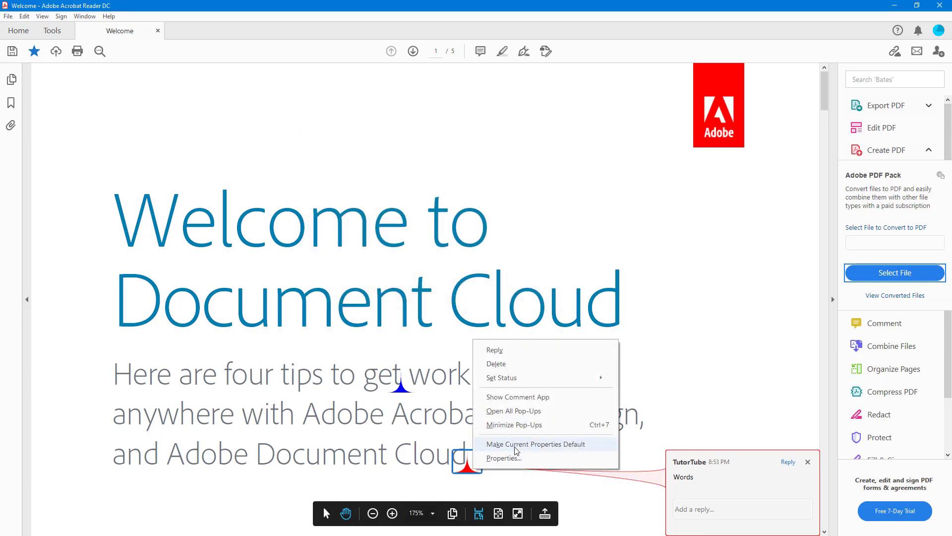
{"action": "left_click", "coordinate": [657, 186]}
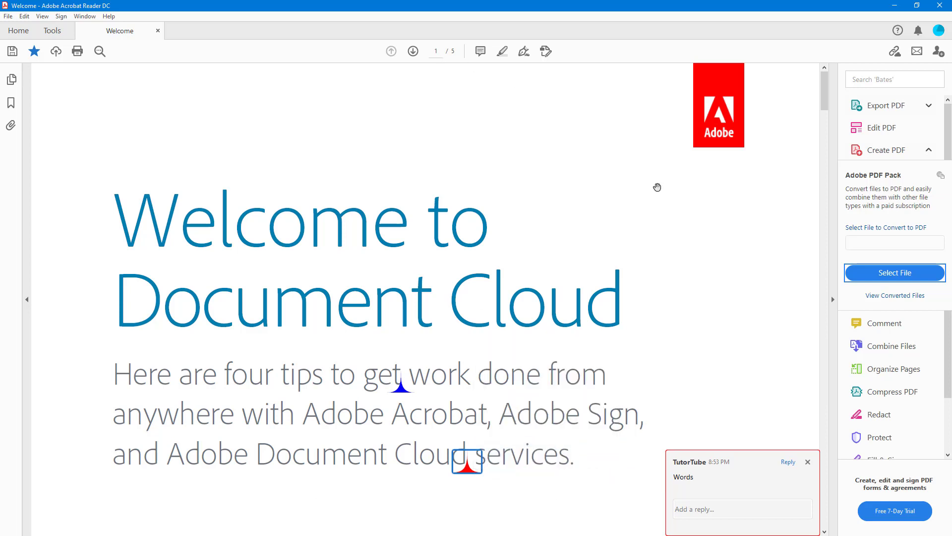
Step: Add a third, red insert-text caret after 'Here' on the first line
{"action": "left_click", "coordinate": [884, 322]}
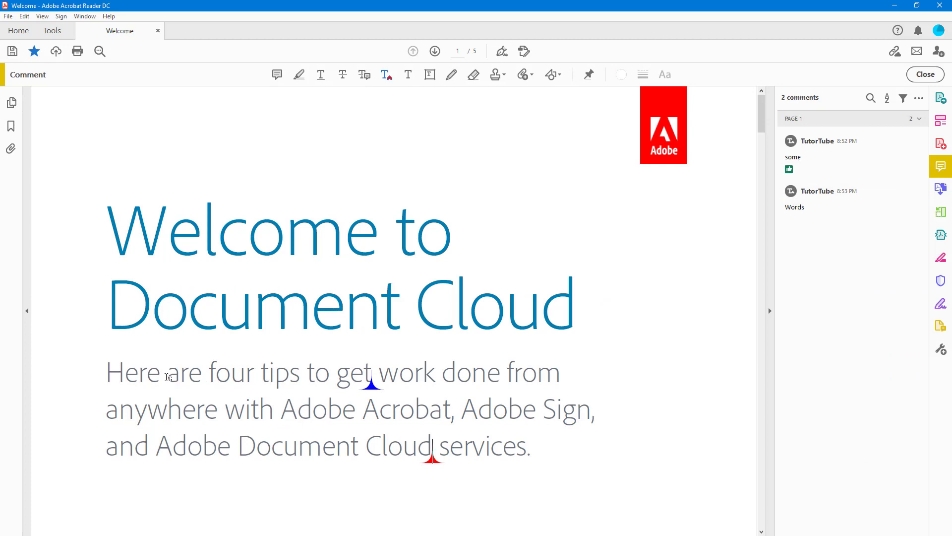
{"action": "left_click", "coordinate": [161, 380]}
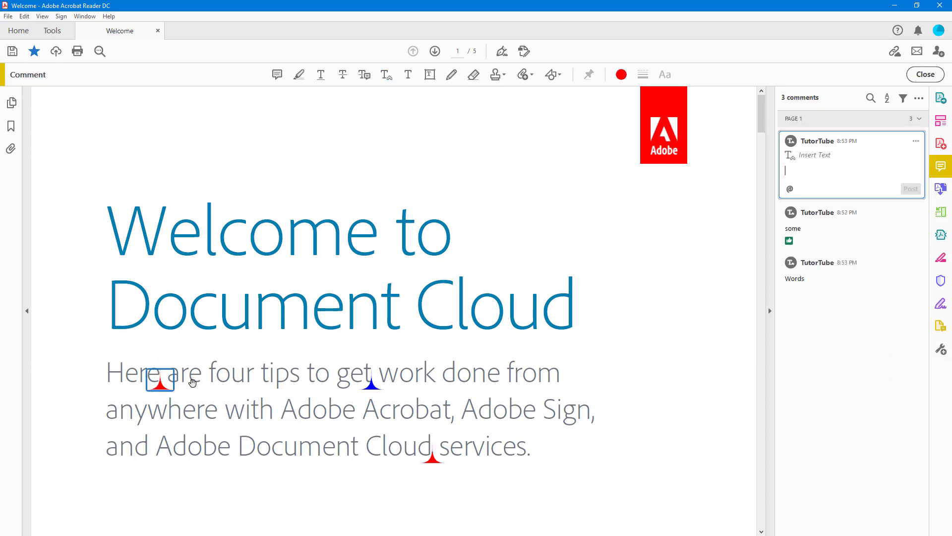